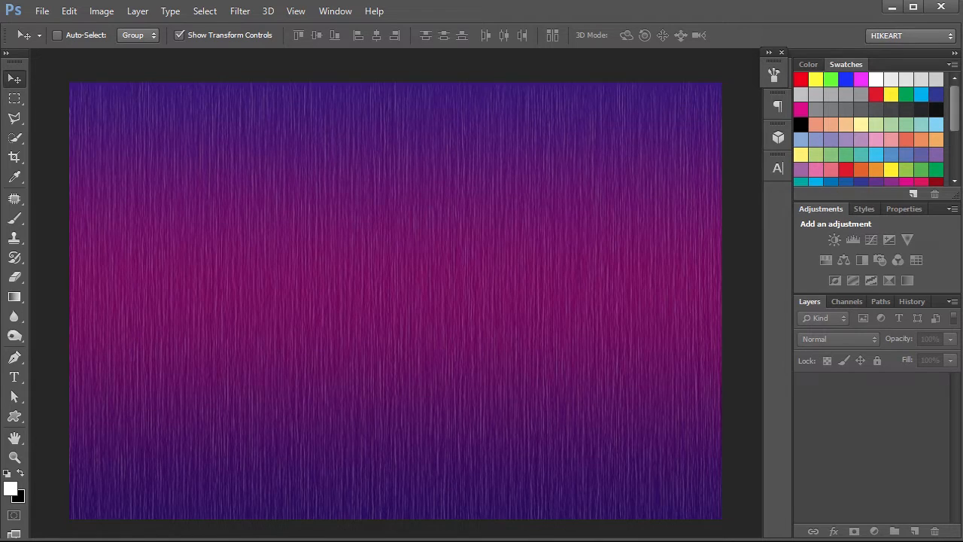
Create a new blank white 1080 × 720 px document and fit it on screen.
{"action": "left_click", "coordinate": [42, 11]}
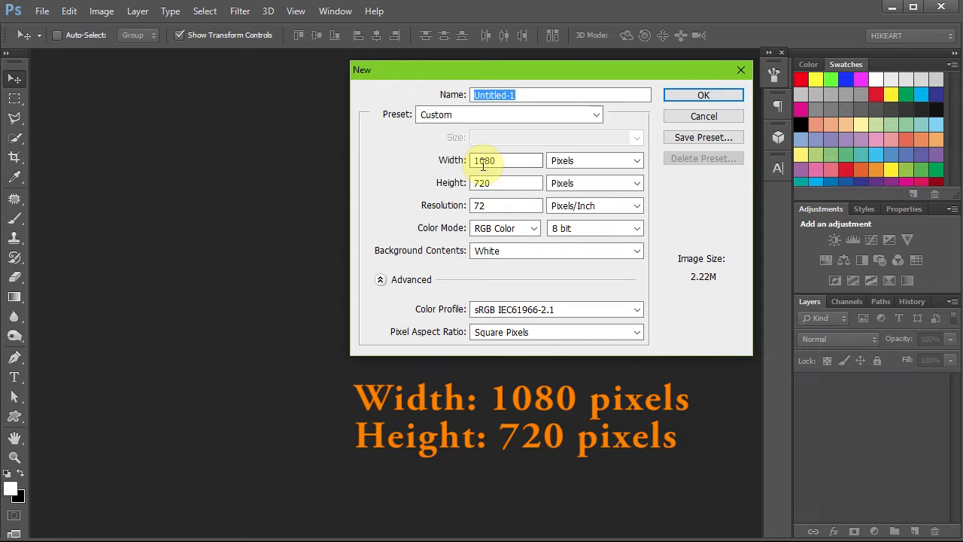
{"action": "left_click", "coordinate": [703, 94]}
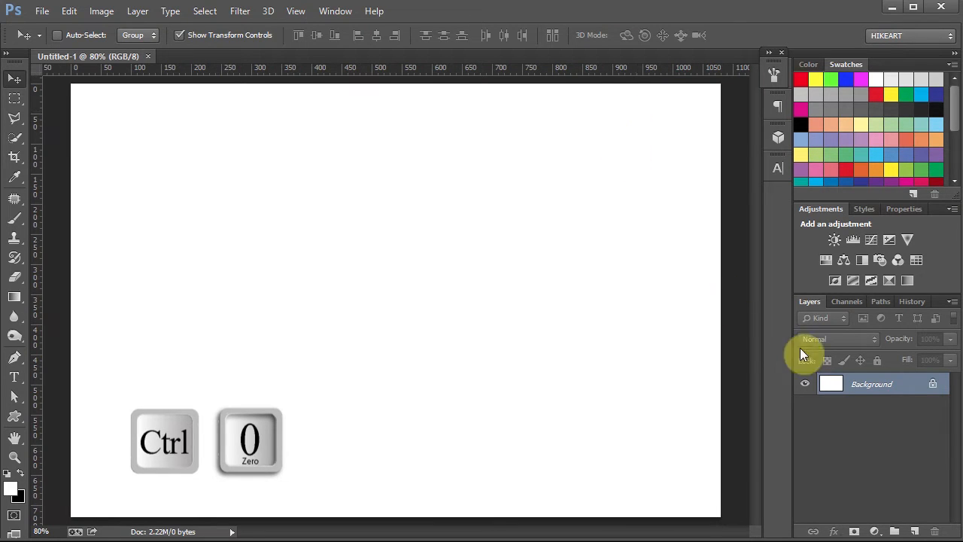
{"action": "key", "text": "ctrl+0"}
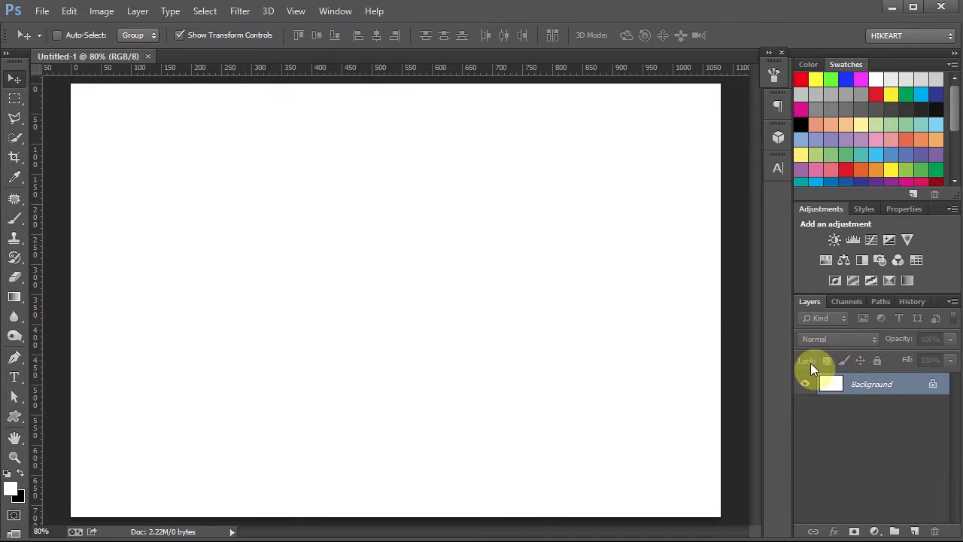
Reach the Edit menu to fill the white canvas with solid black.
{"action": "left_click", "coordinate": [69, 11]}
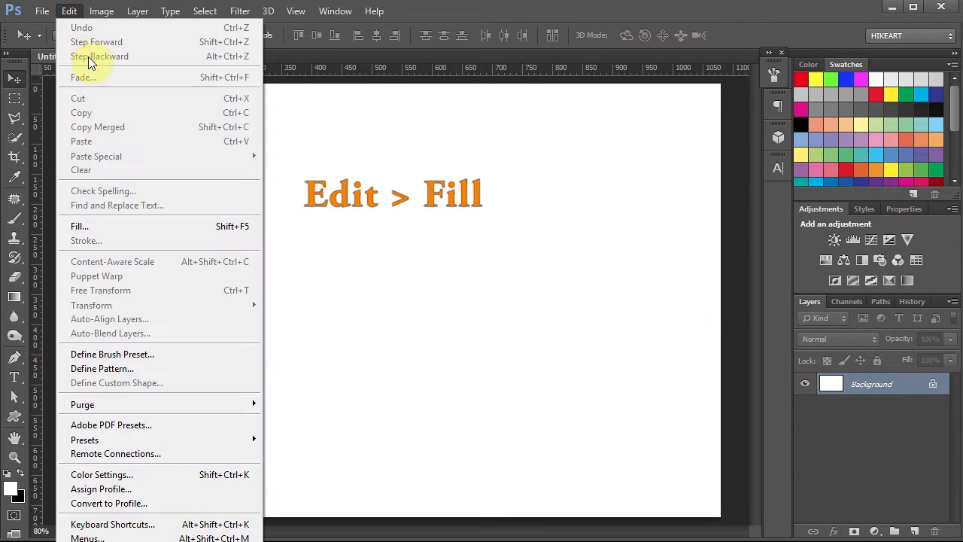
{"action": "mouse_move", "coordinate": [139, 226]}
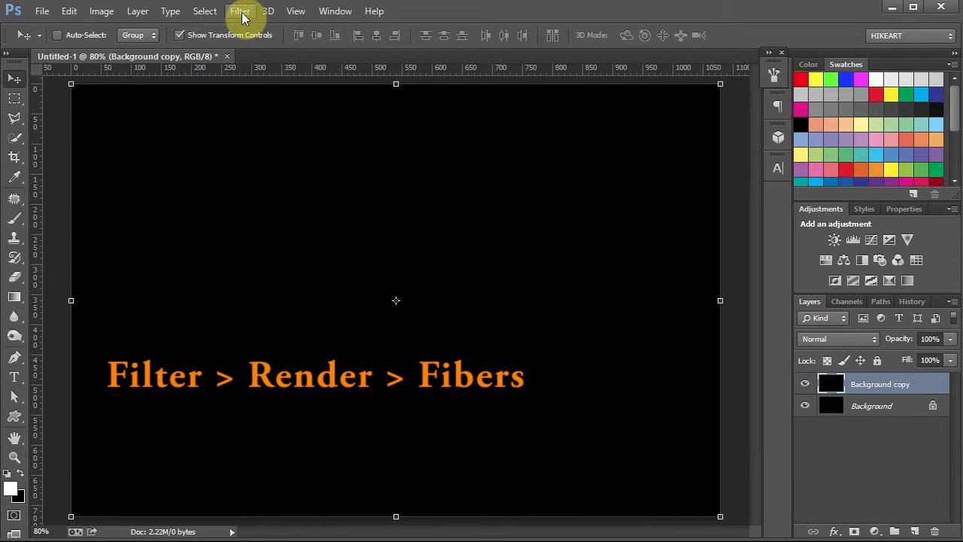
Render Fibers at variance 20 and strength 64 onto the copied black layer.
{"action": "left_click", "coordinate": [241, 11]}
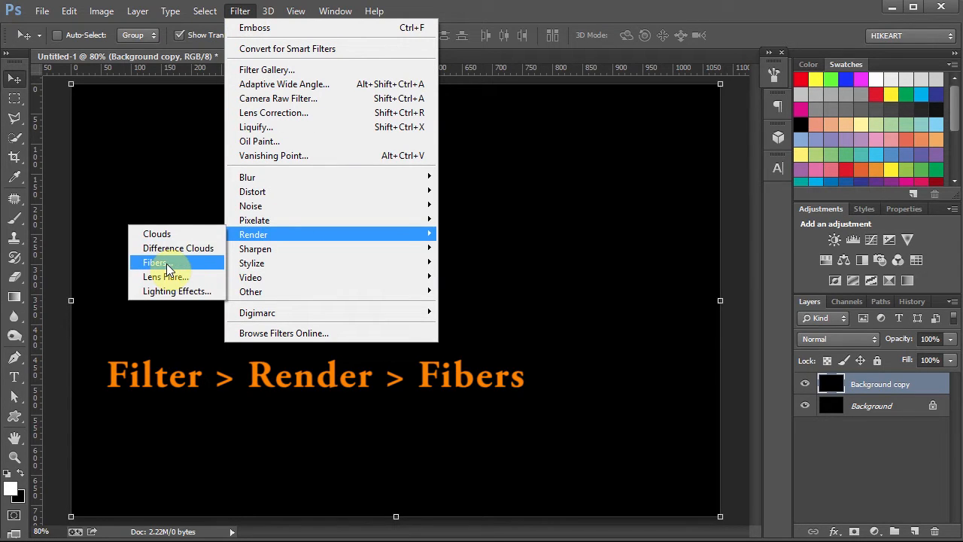
{"action": "left_click", "coordinate": [154, 261]}
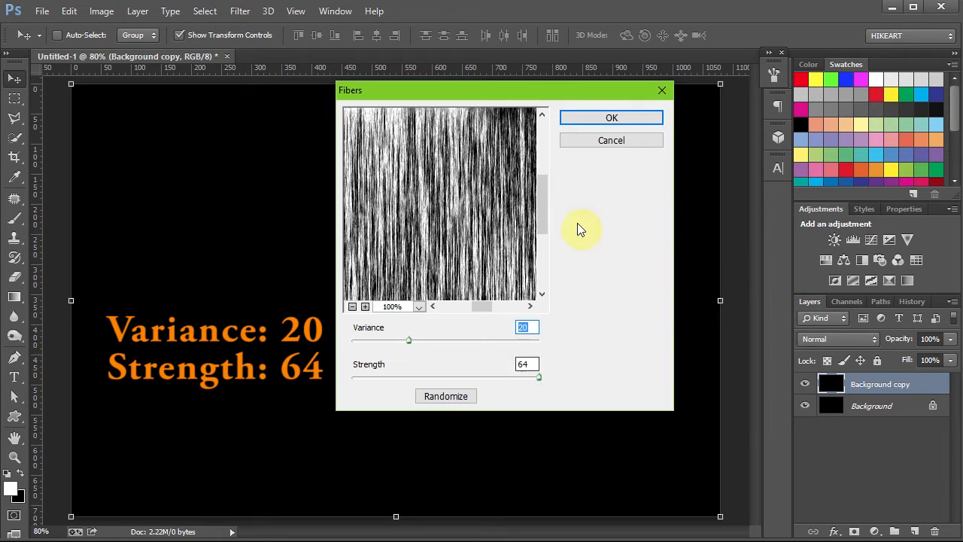
{"action": "left_click", "coordinate": [611, 118]}
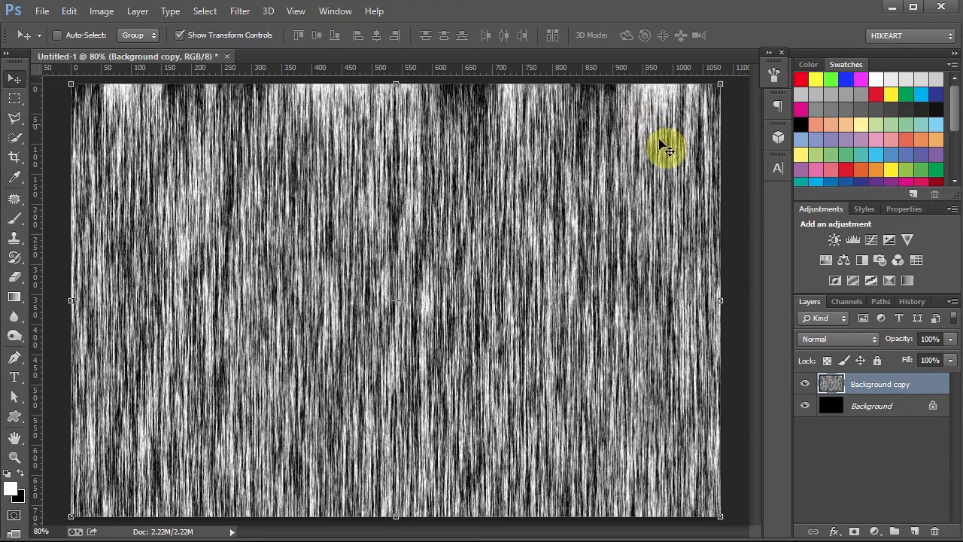
Add a Gradient Overlay layer style on Background copy blended in Overlay mode.
{"action": "double_click", "coordinate": [879, 384]}
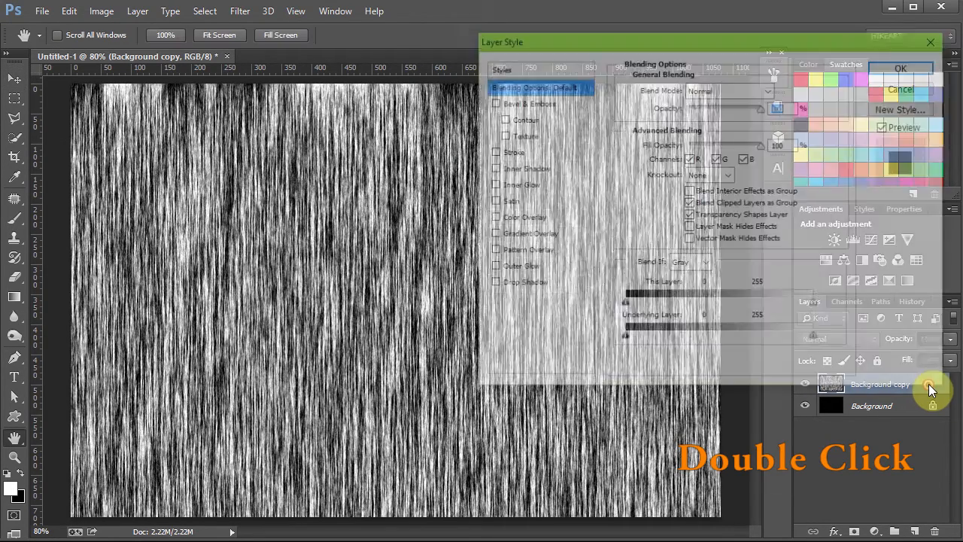
{"action": "double_click", "coordinate": [880, 384]}
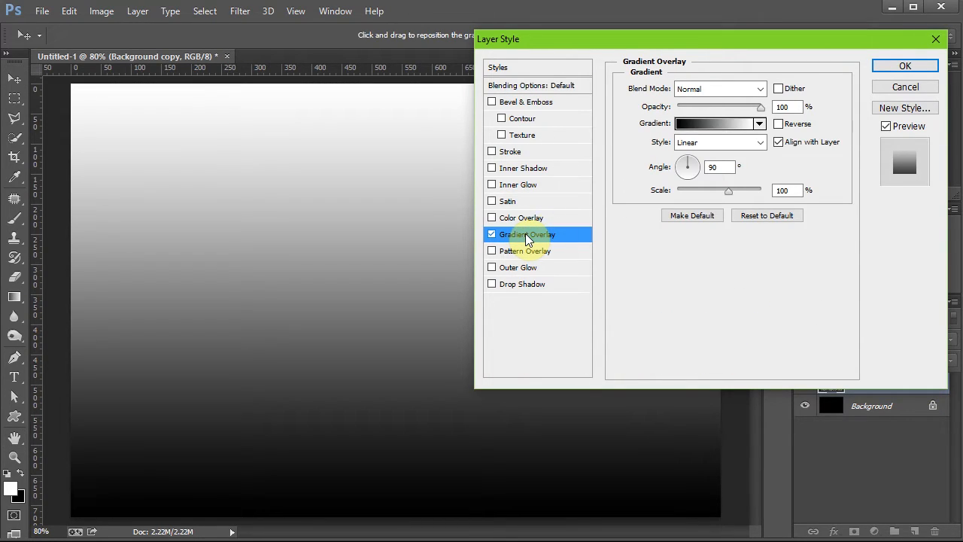
{"action": "left_click", "coordinate": [760, 88]}
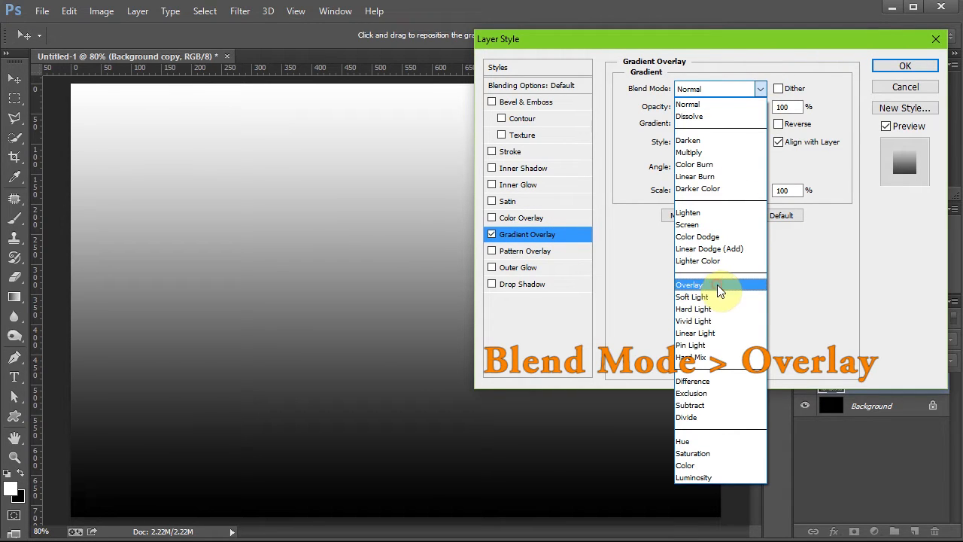
{"action": "left_click", "coordinate": [689, 285]}
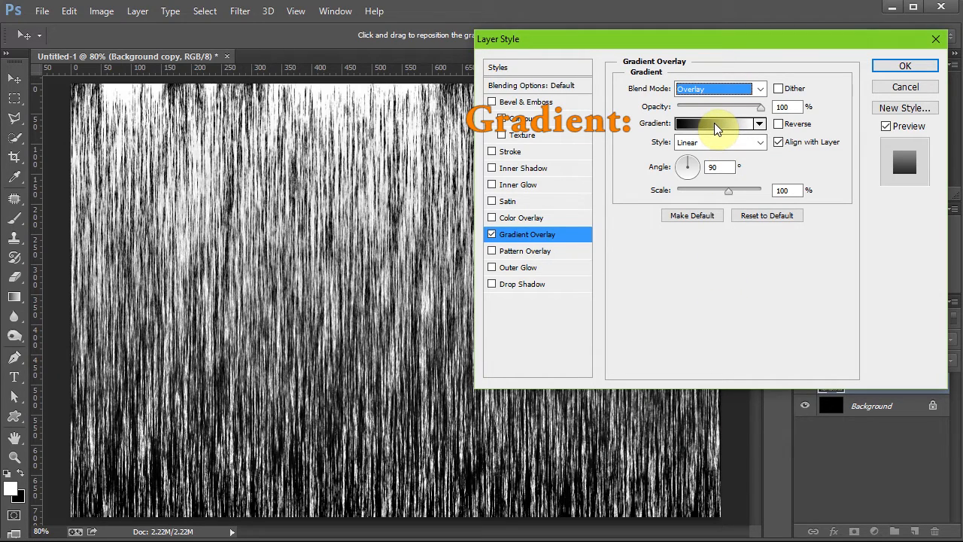
Edit the overlay gradient to purple and magenta stops and accept it.
{"action": "left_click", "coordinate": [715, 123]}
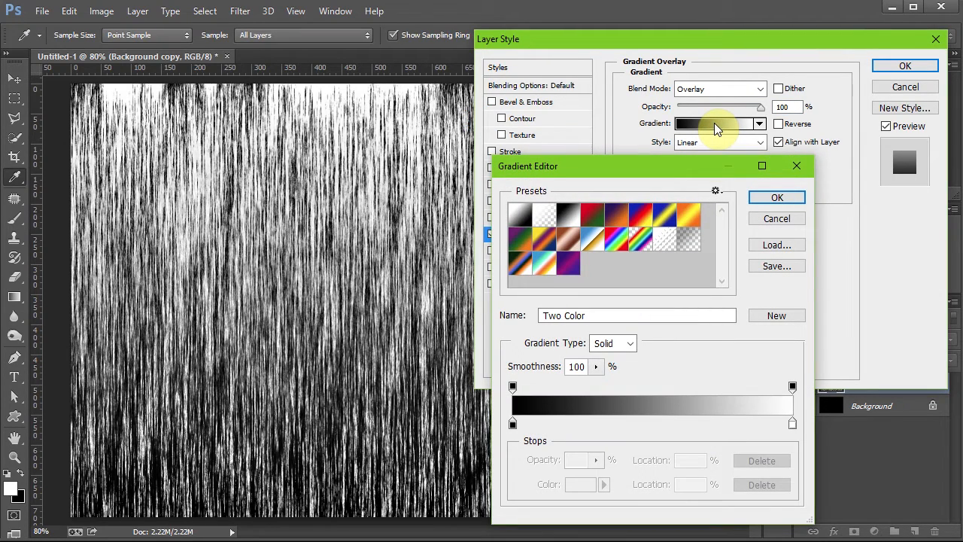
{"action": "mouse_move", "coordinate": [649, 190]}
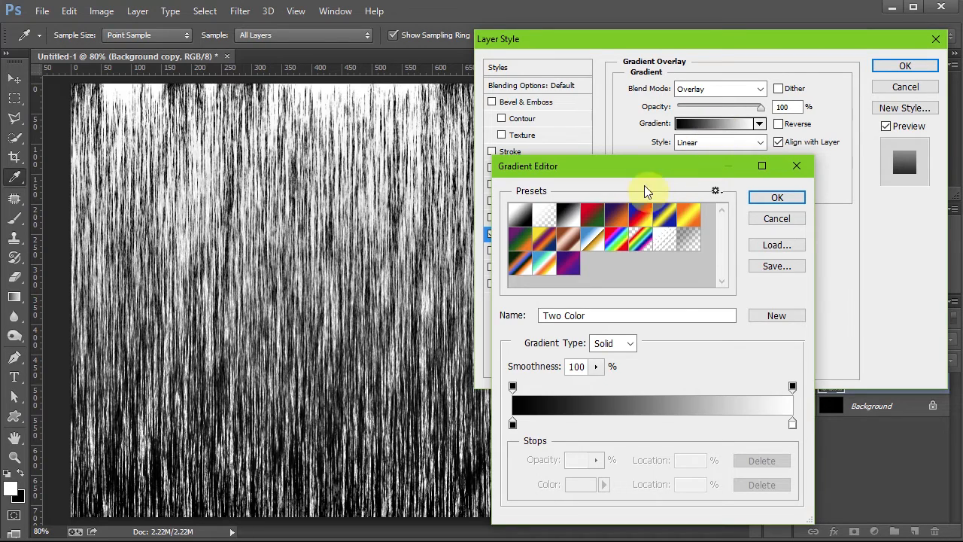
{"action": "left_click", "coordinate": [617, 218]}
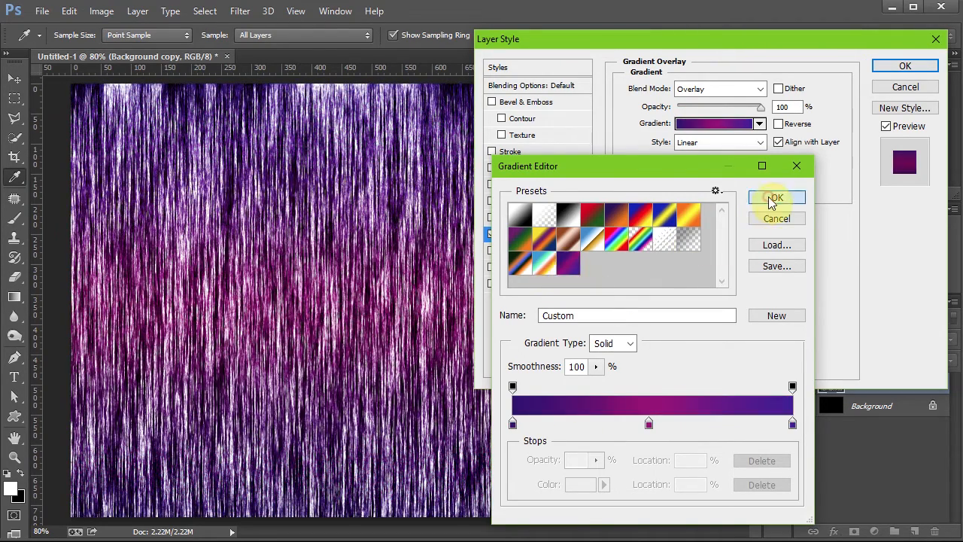
{"action": "left_click", "coordinate": [775, 197]}
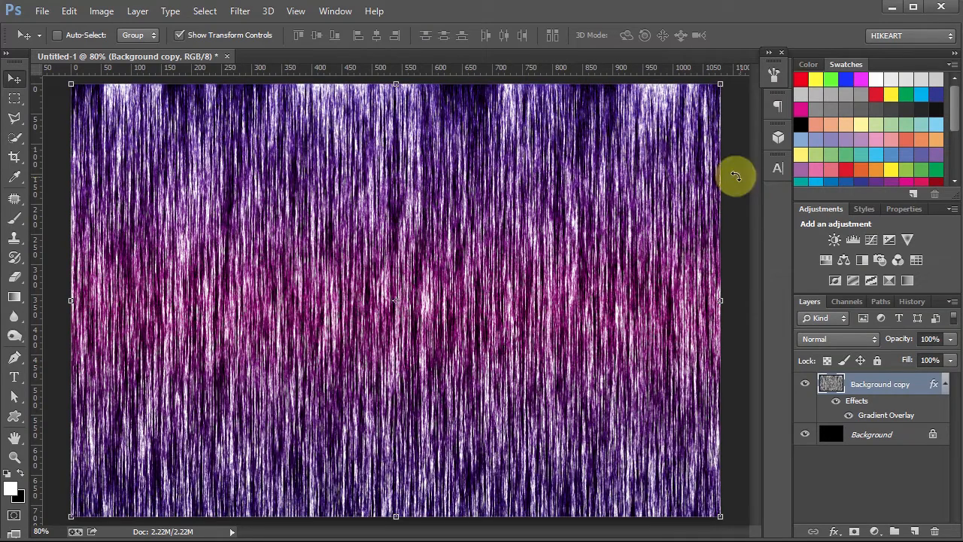
Emboss the fiber layer at angle -6 with height 1 pixel and adjusted amount.
{"action": "left_click", "coordinate": [241, 11]}
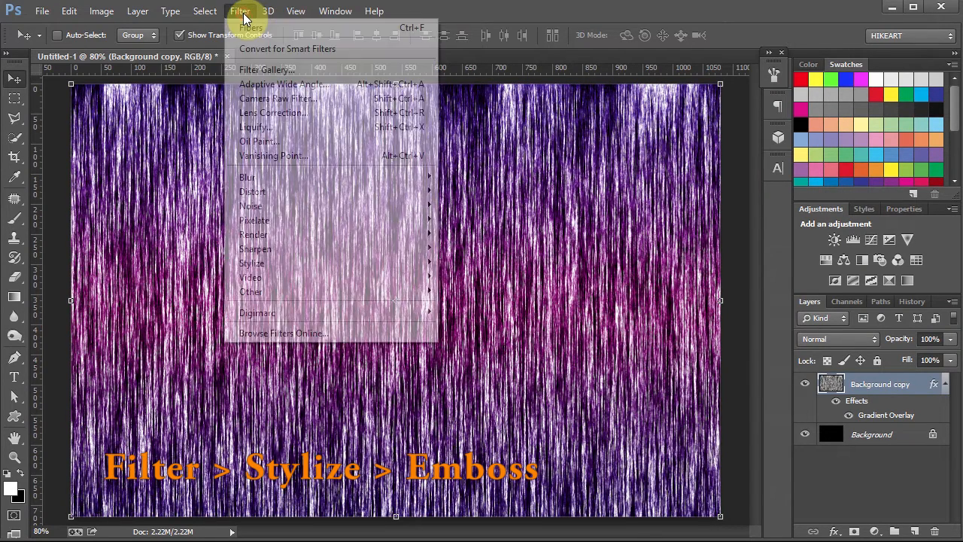
{"action": "mouse_move", "coordinate": [282, 84]}
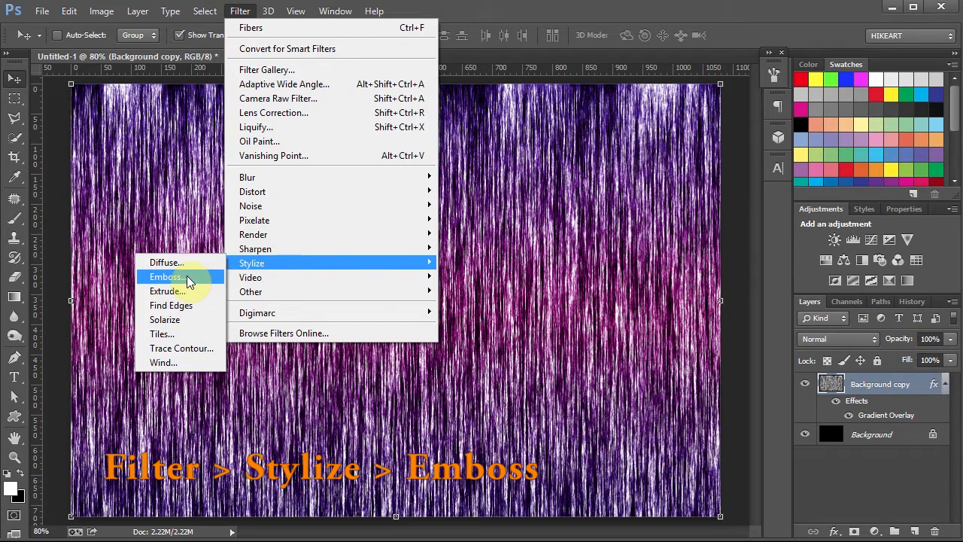
{"action": "left_click", "coordinate": [166, 276]}
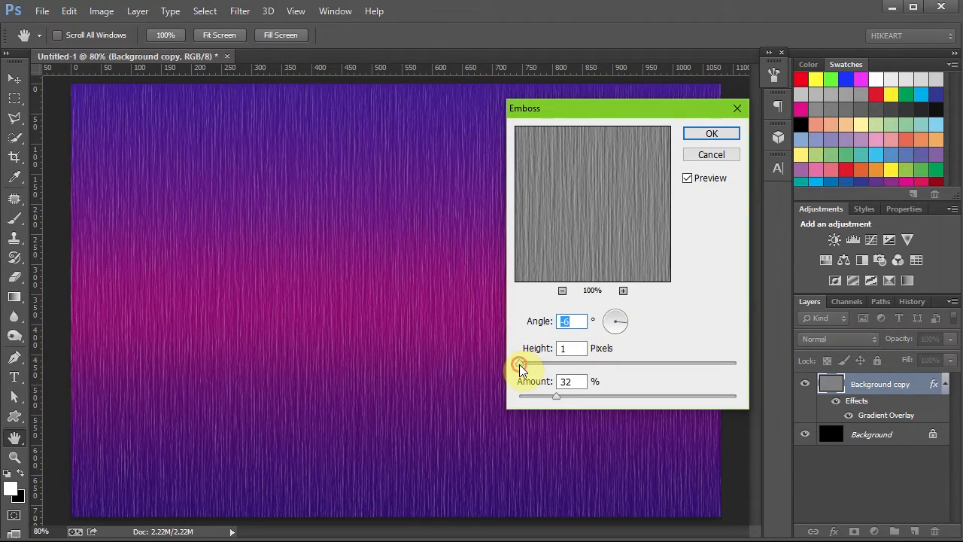
{"action": "left_click_drag", "start_coordinate": [519, 362], "coordinate": [734, 362]}
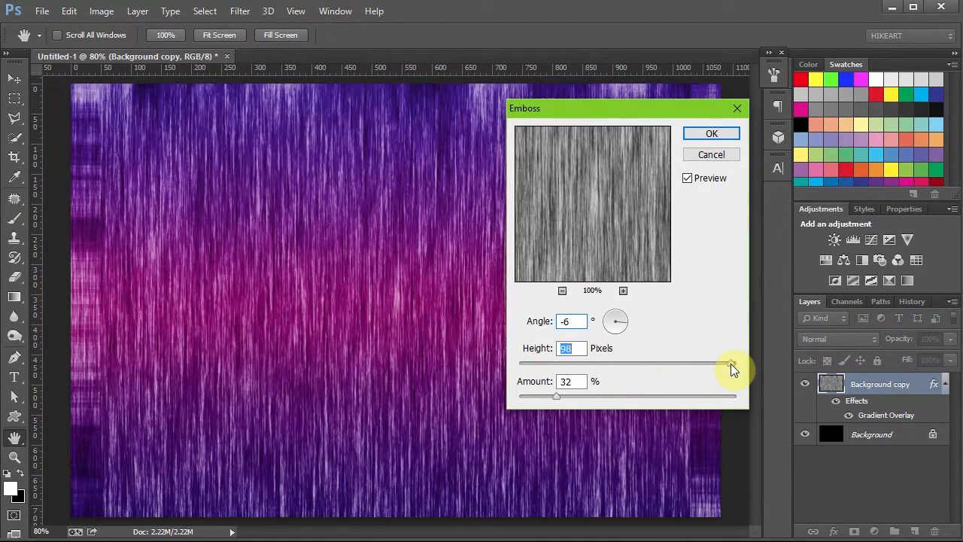
{"action": "left_click_drag", "start_coordinate": [729, 363], "coordinate": [523, 363]}
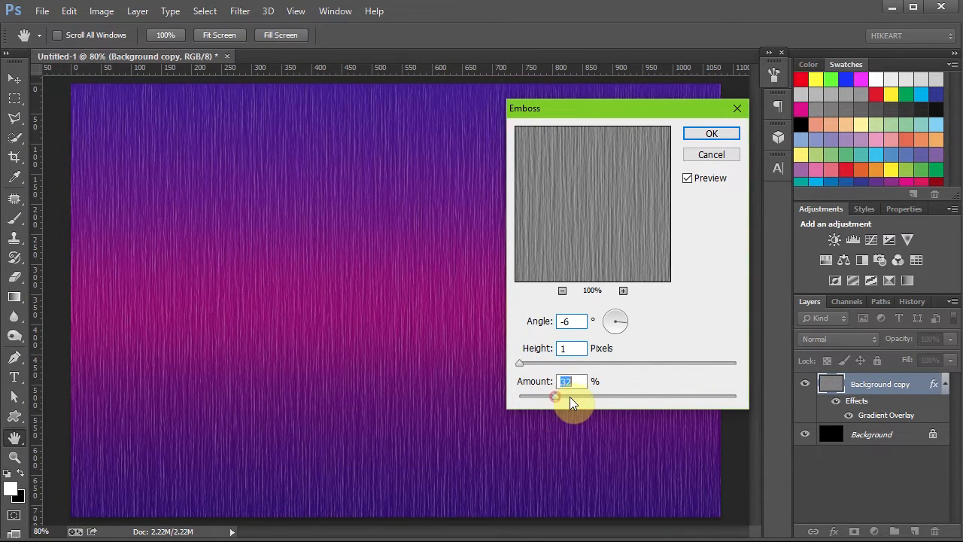
{"action": "left_click_drag", "start_coordinate": [554, 394], "coordinate": [661, 395]}
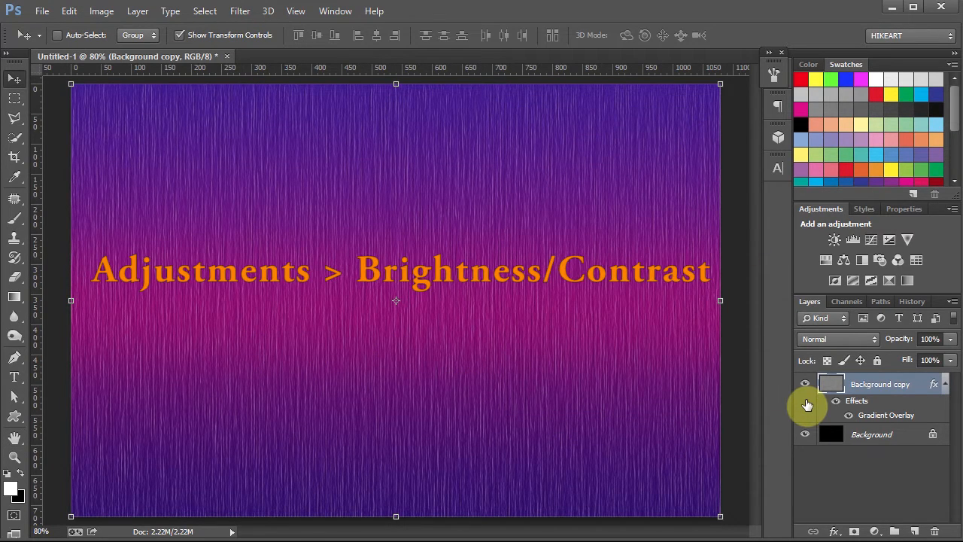
Add a Brightness/Contrast adjustment layer set to brightness -30 and contrast -16.
{"action": "left_click", "coordinate": [834, 239]}
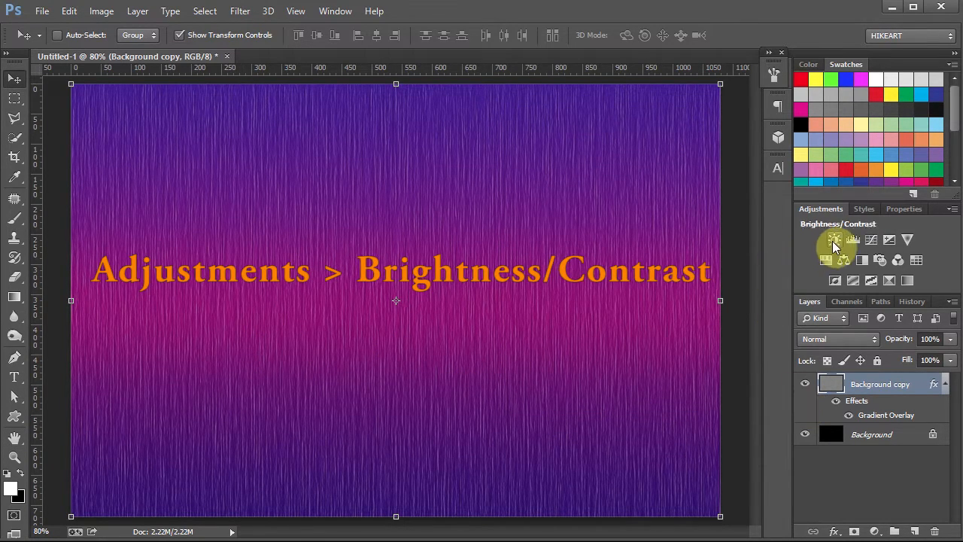
{"action": "left_click", "coordinate": [834, 240]}
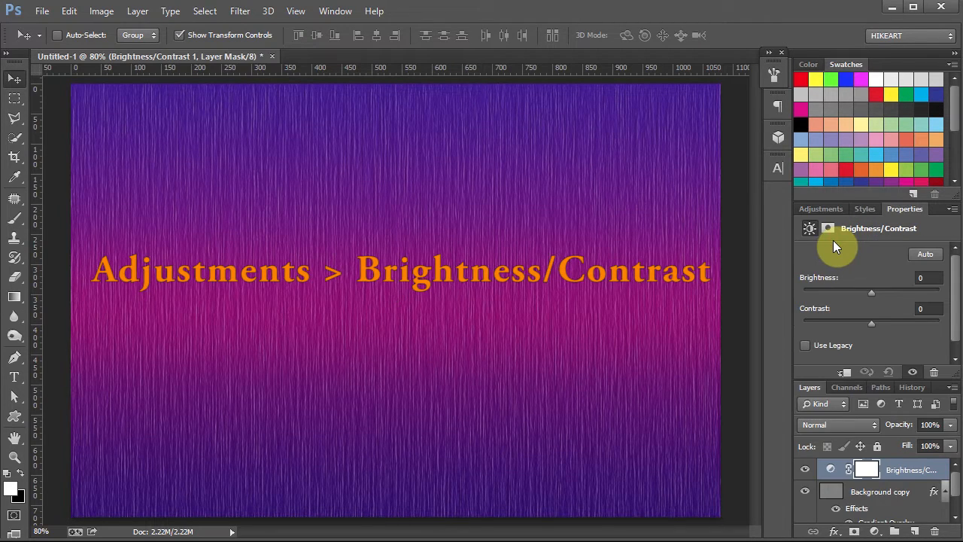
{"action": "left_click_drag", "start_coordinate": [871, 292], "coordinate": [869, 292]}
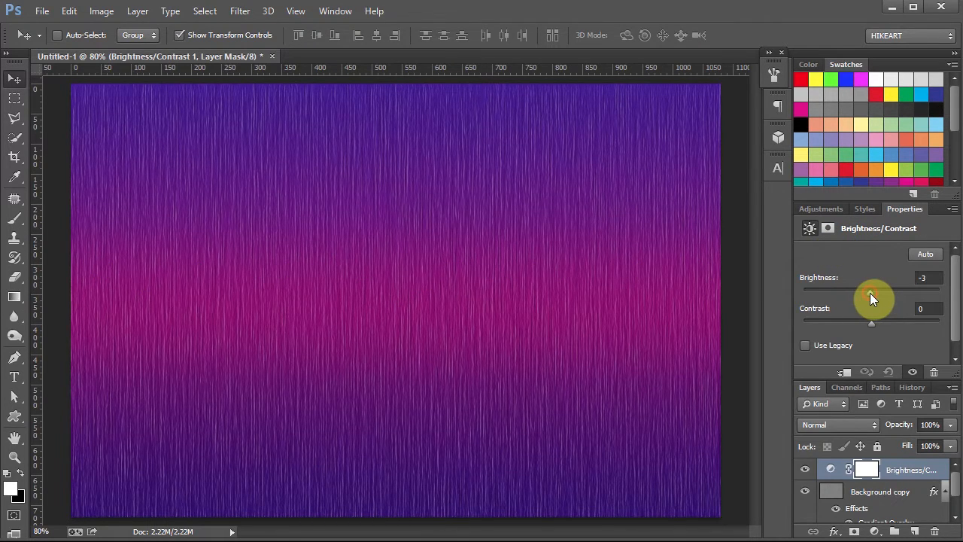
{"action": "left_click_drag", "start_coordinate": [871, 290], "coordinate": [895, 290]}
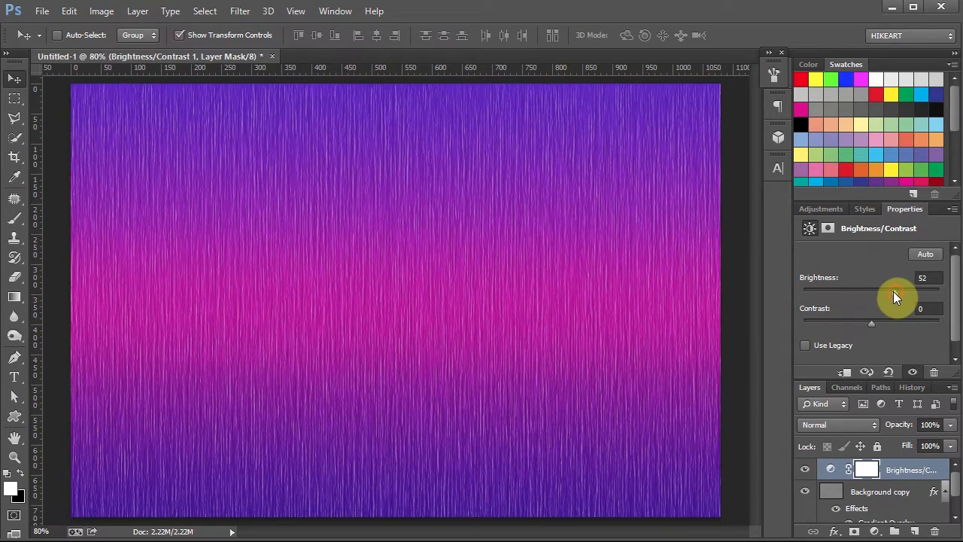
{"action": "left_click_drag", "start_coordinate": [895, 289], "coordinate": [870, 288]}
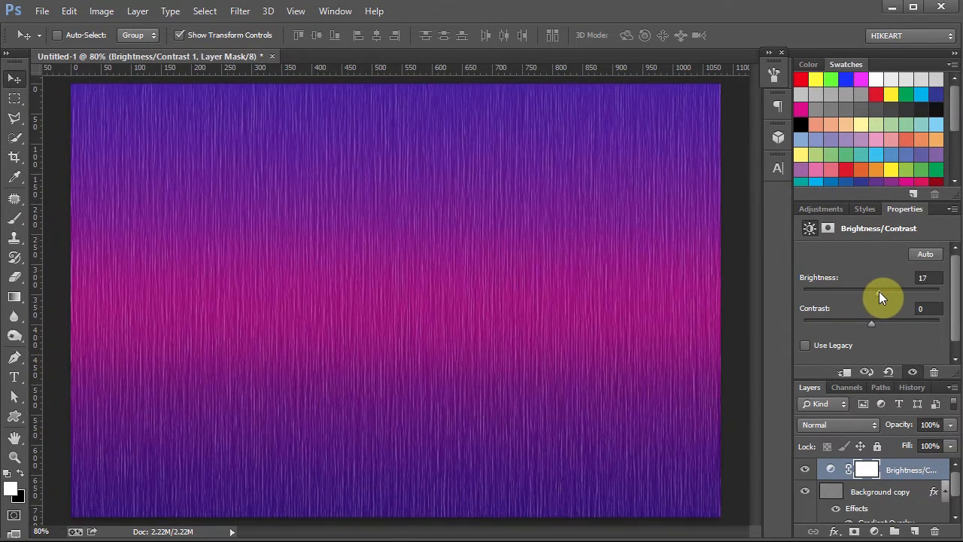
{"action": "left_click_drag", "start_coordinate": [910, 291], "coordinate": [867, 290]}
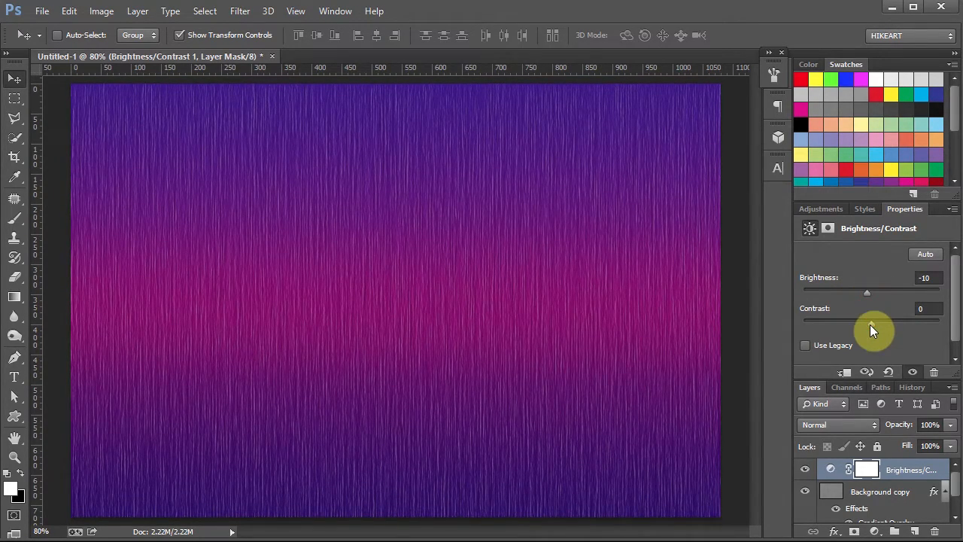
{"action": "left_click_drag", "start_coordinate": [867, 322], "coordinate": [850, 322]}
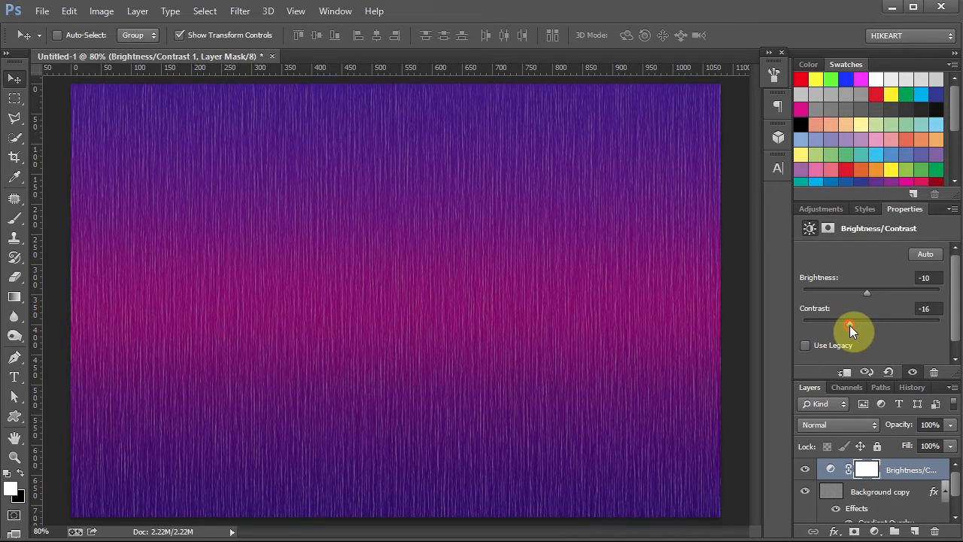
{"action": "left_click_drag", "start_coordinate": [866, 291], "coordinate": [849, 292]}
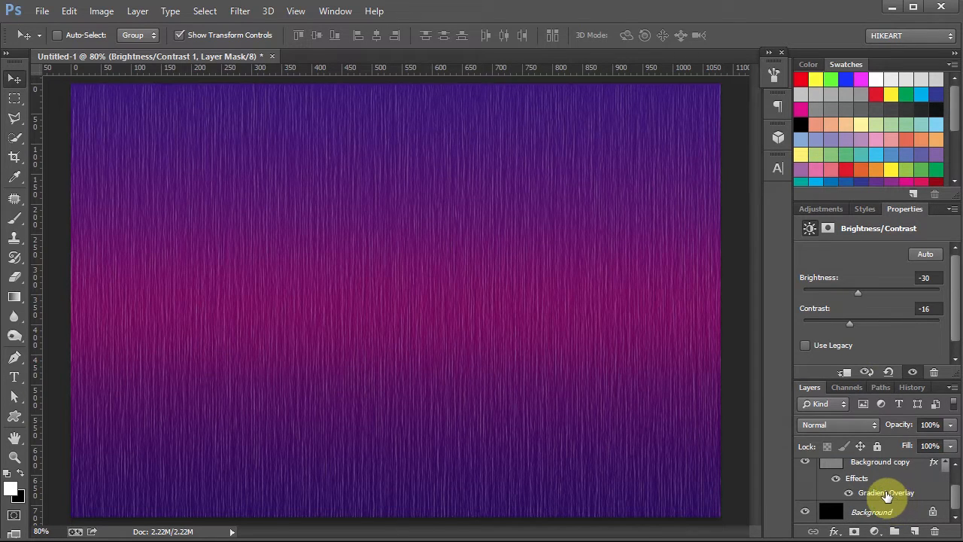
{"action": "double_click", "coordinate": [886, 492]}
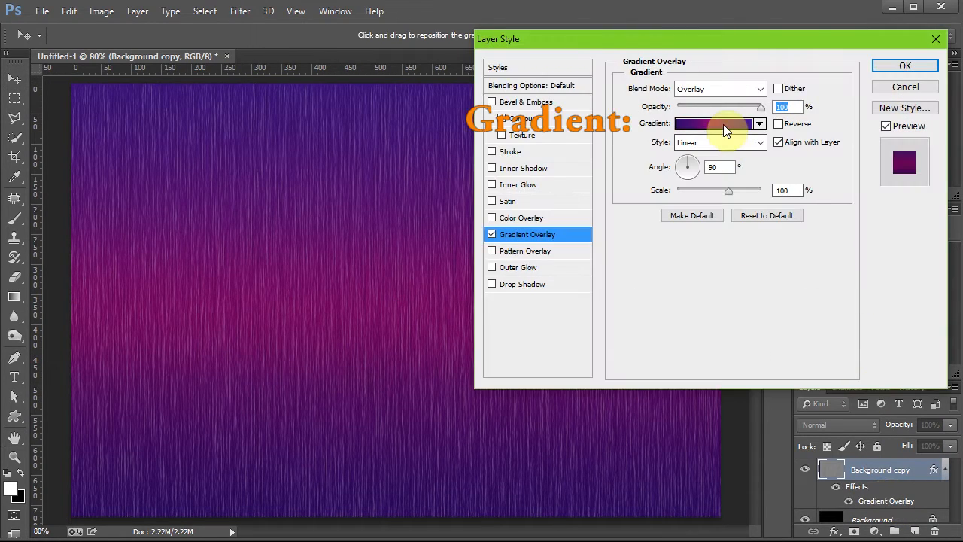
{"action": "left_click", "coordinate": [715, 123]}
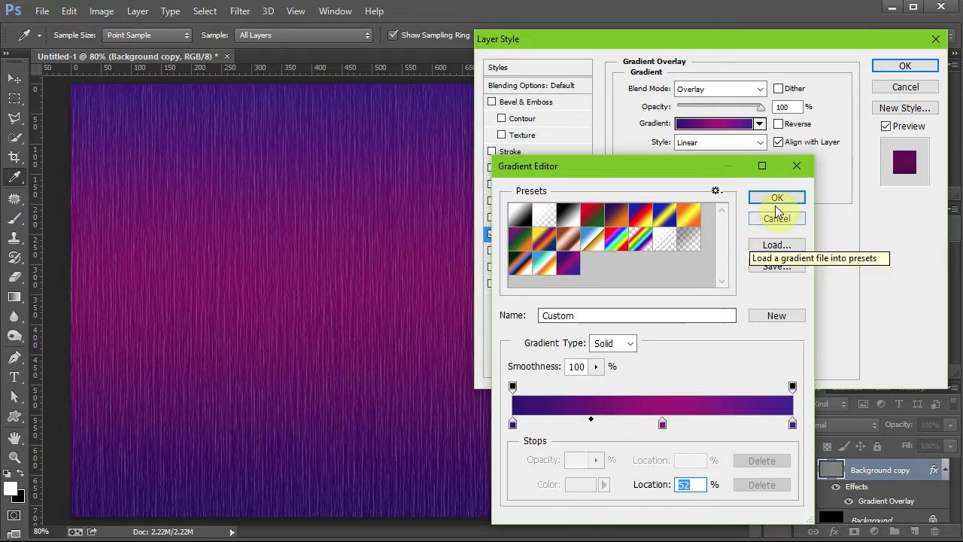
{"action": "left_click", "coordinate": [776, 197]}
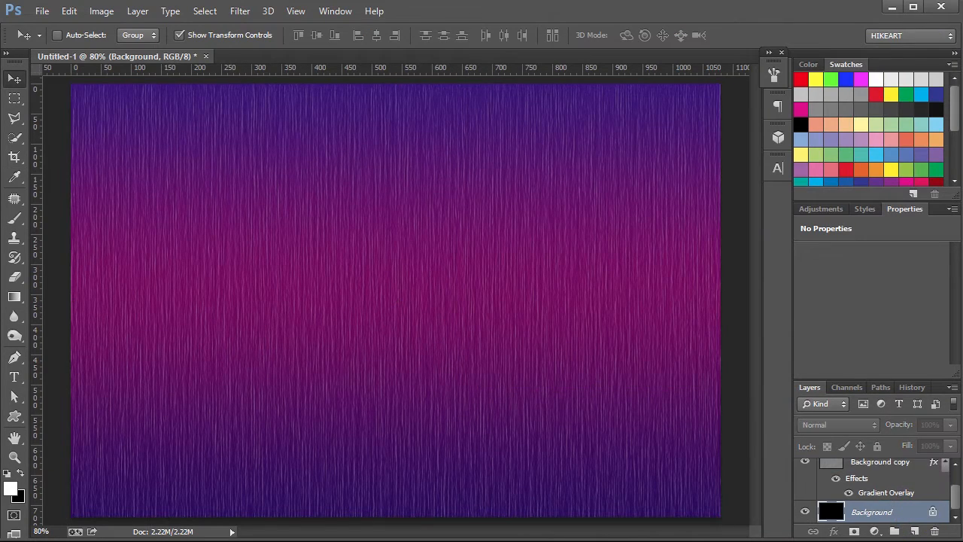